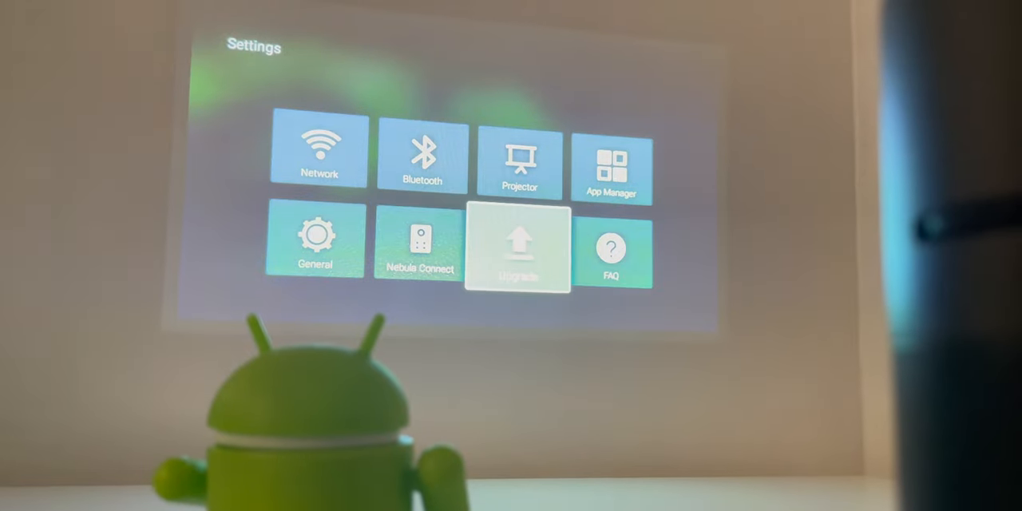
Select the Upgrade tile in Settings to reach the page offering Check Update.
left_click(520, 249)
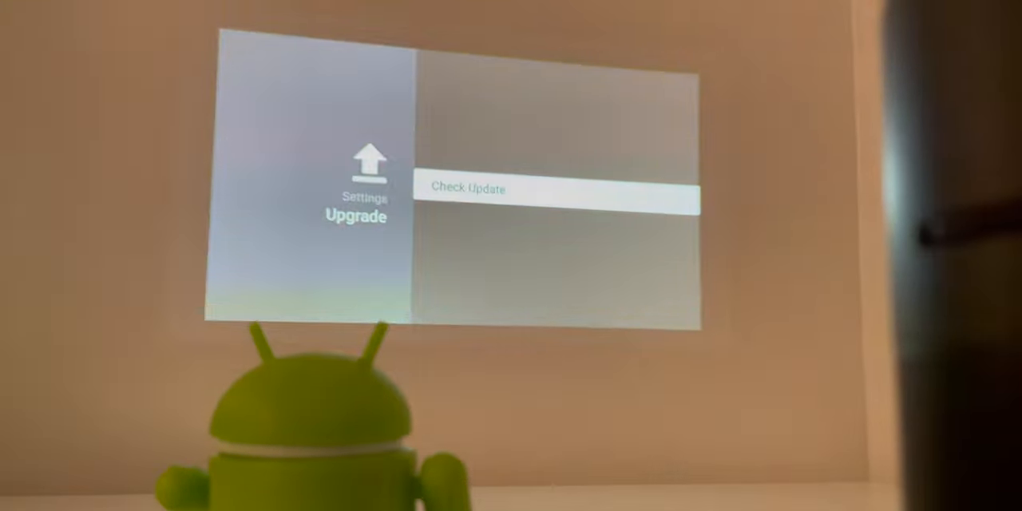